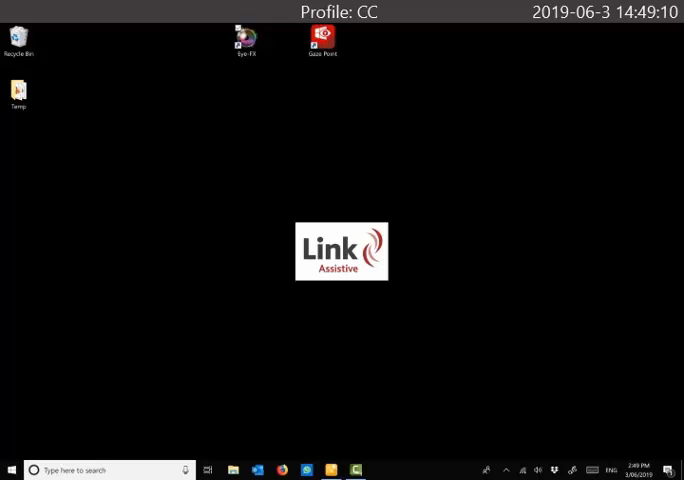
- Launch Gaze Point from its desktop shortcut to bring up the control panel
{"action": "left_click", "coordinate": [322, 38]}
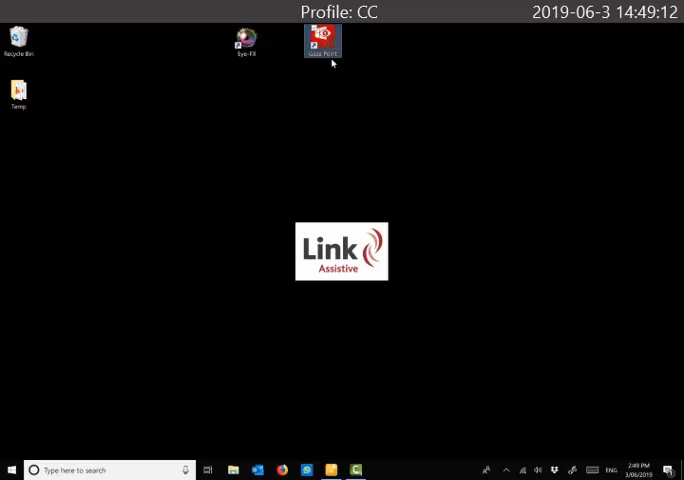
{"action": "double_click", "coordinate": [321, 42]}
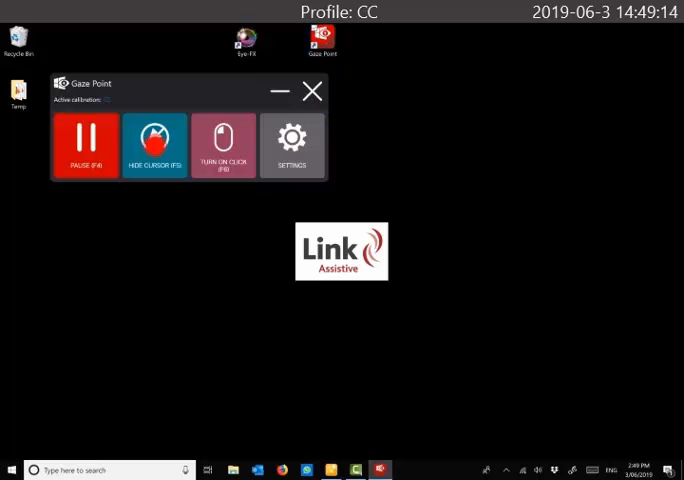
{"action": "left_click", "coordinate": [154, 145]}
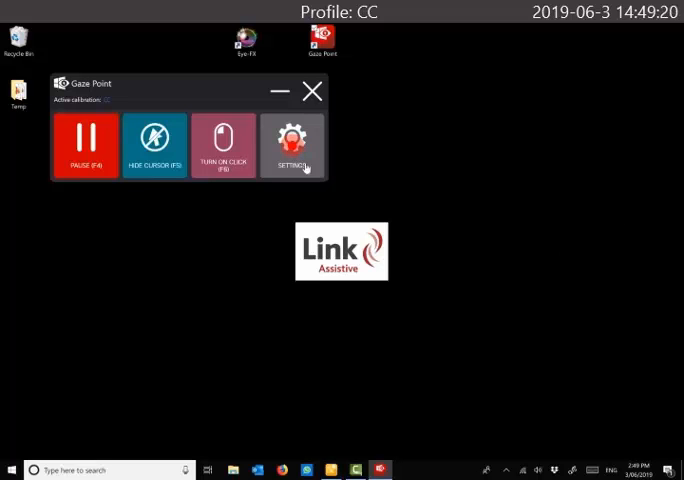
- Turn on 'Launch Gaze Point automatically with Windows' in General Settings and go back
{"action": "left_click", "coordinate": [292, 146]}
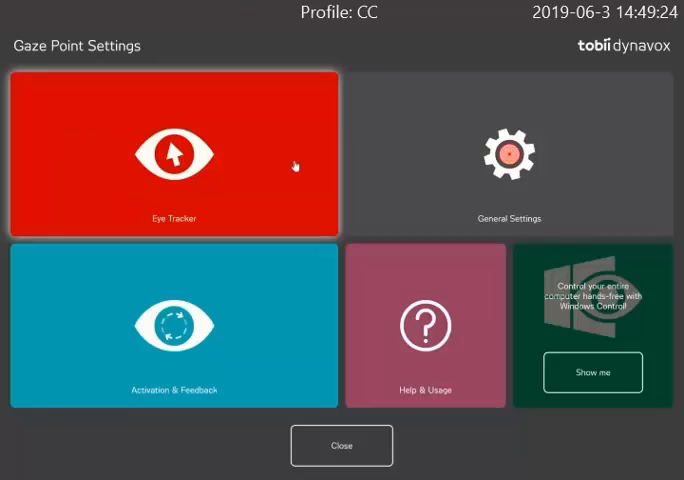
{"action": "left_click", "coordinate": [510, 155]}
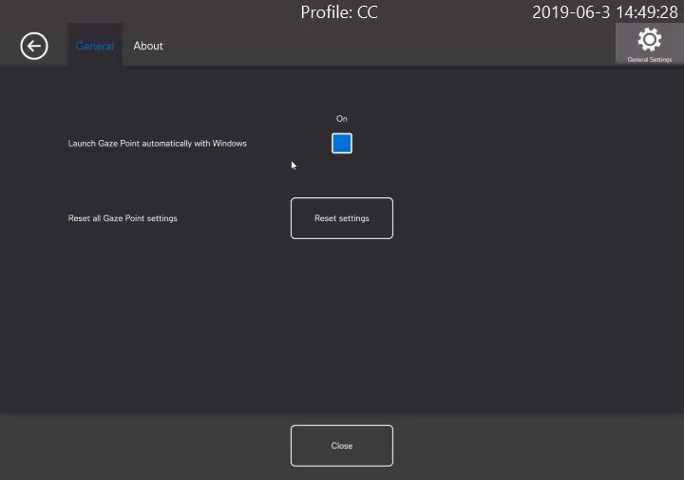
{"action": "left_click", "coordinate": [341, 142]}
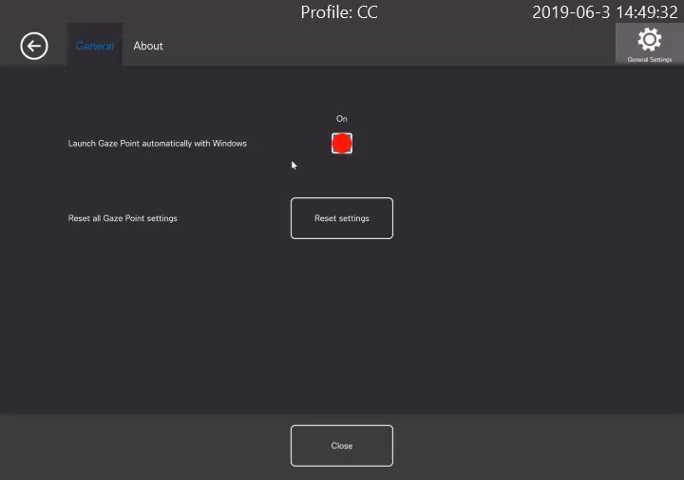
{"action": "left_click", "coordinate": [341, 141]}
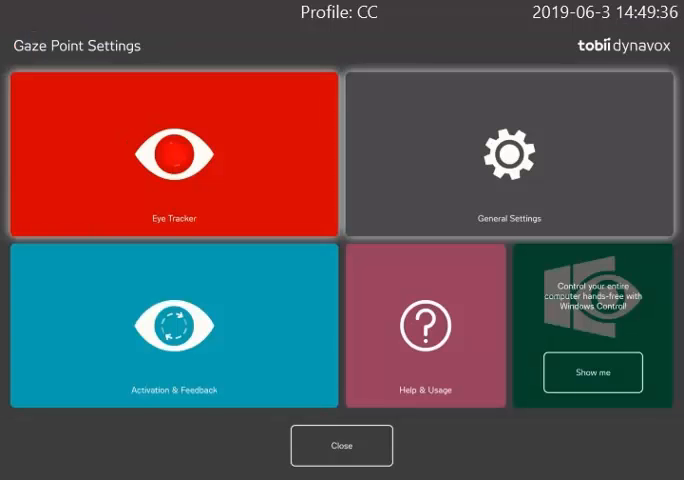
{"action": "left_click", "coordinate": [173, 153]}
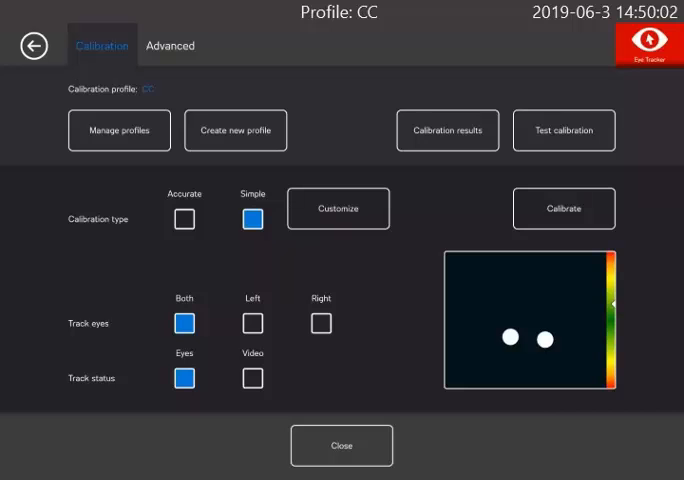
{"action": "left_click", "coordinate": [30, 47]}
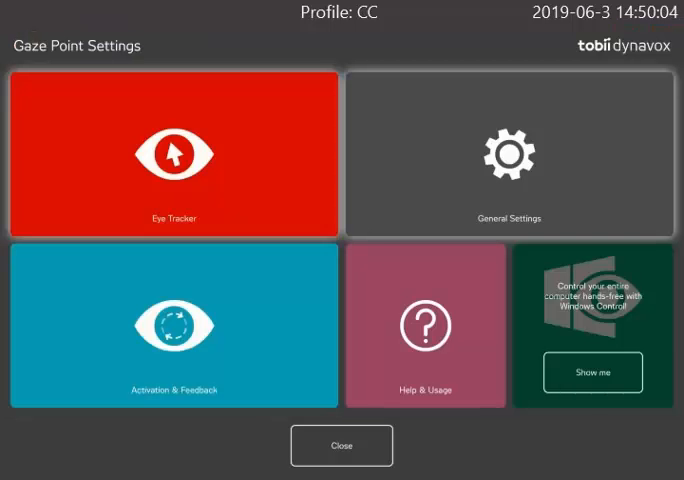
- Close Gaze Point settings, minimise its panel, and select the Eye-FX shortcut
{"action": "left_click", "coordinate": [341, 445]}
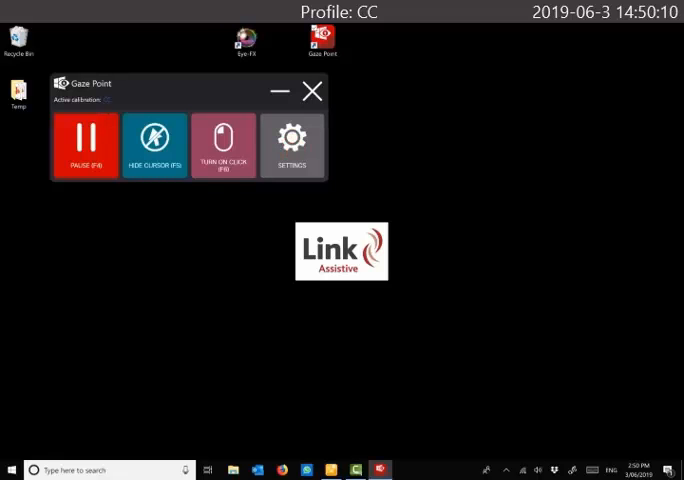
{"action": "left_click", "coordinate": [311, 90]}
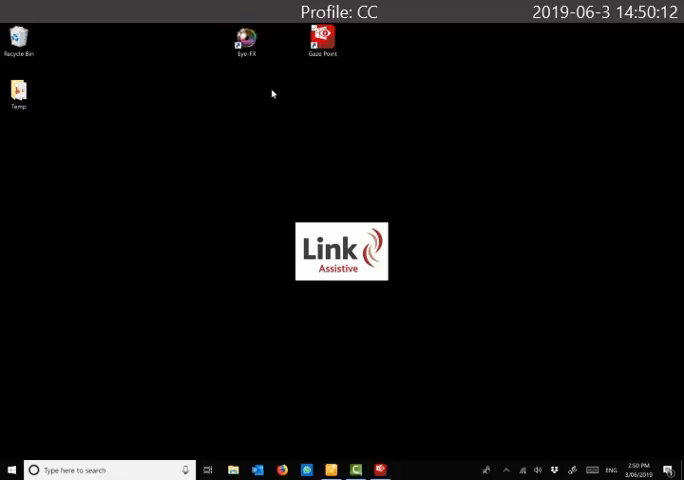
{"action": "left_click", "coordinate": [245, 42]}
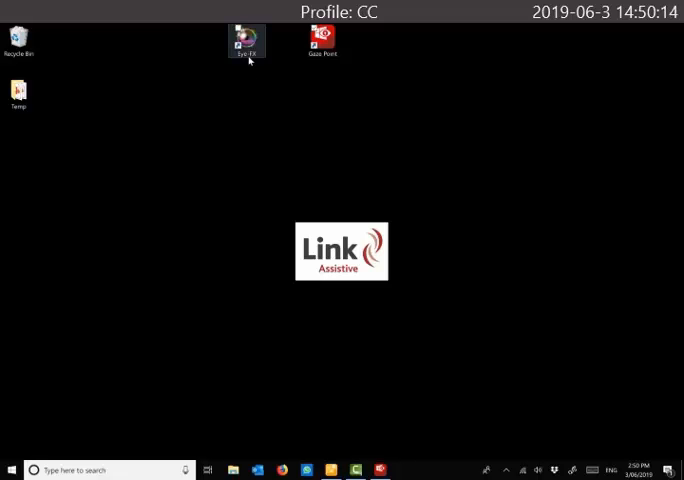
{"action": "double_click", "coordinate": [245, 37]}
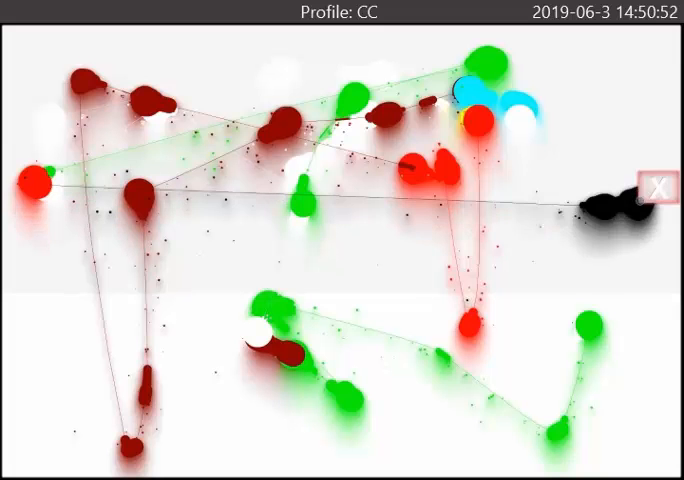
{"action": "mouse_move", "coordinate": [655, 188]}
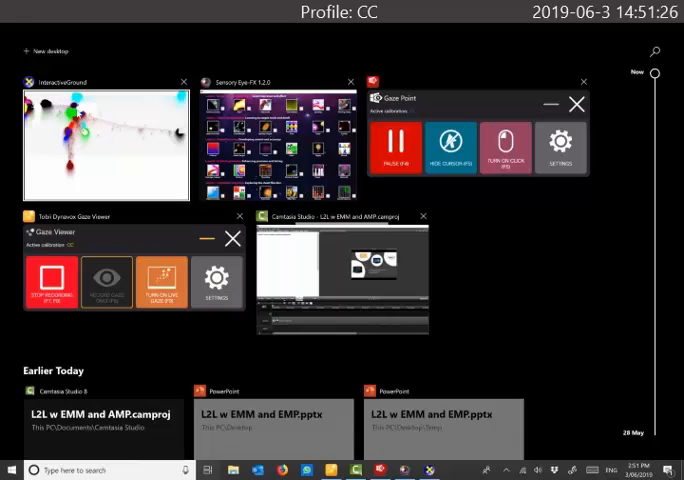
- Close the InteractiveGround thumbnail in Task View
{"action": "left_click", "coordinate": [181, 81]}
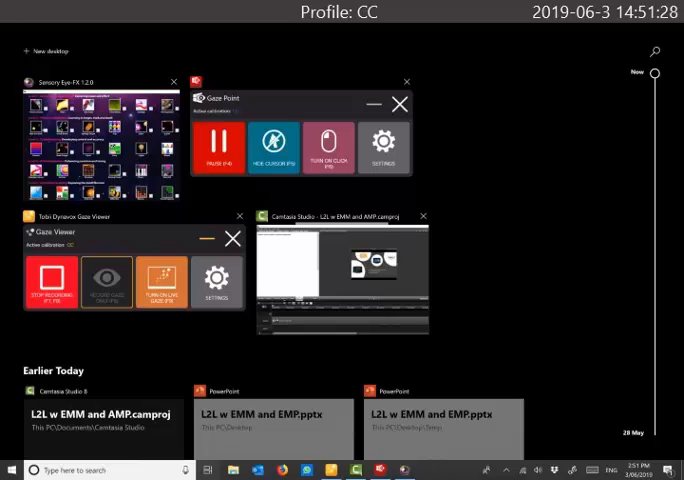